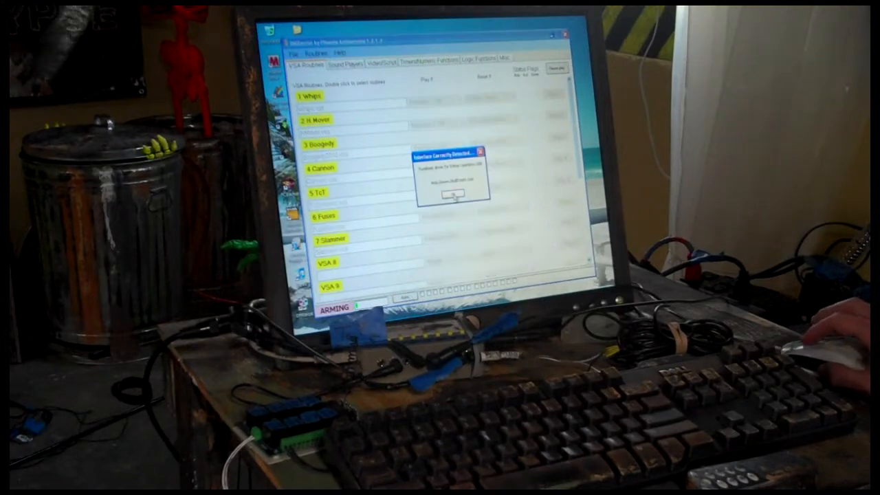
# Step: Acknowledge the 'Interface Currently Detected' notice so the routine summary report appears
pyautogui.click(451, 196)
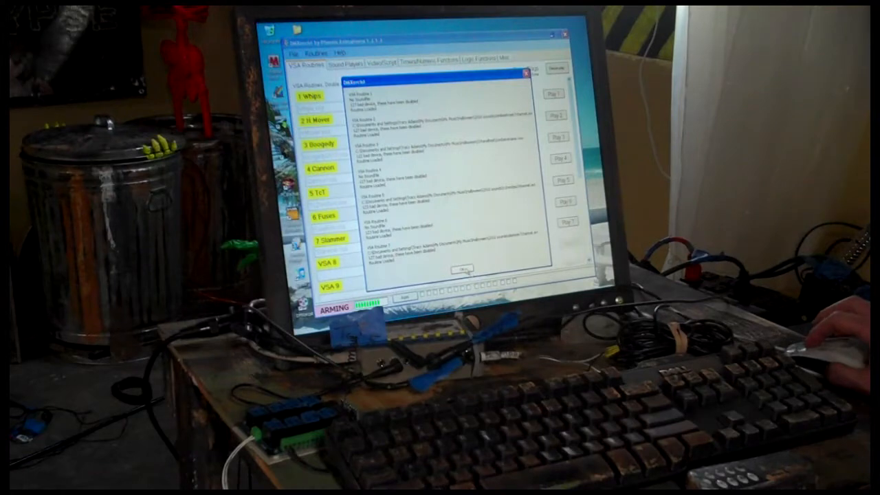
# Step: Close the routine settings summary and return to the VSA Routines list
pyautogui.click(464, 268)
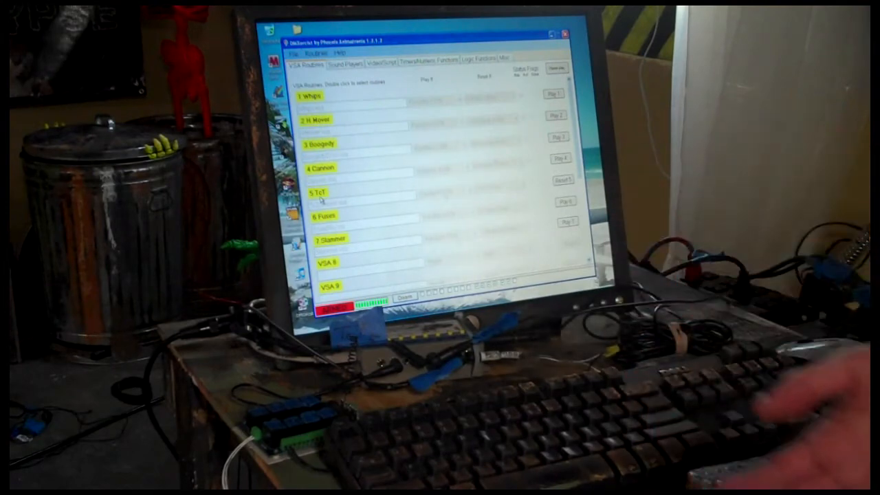
pyautogui.moveTo(791, 103)
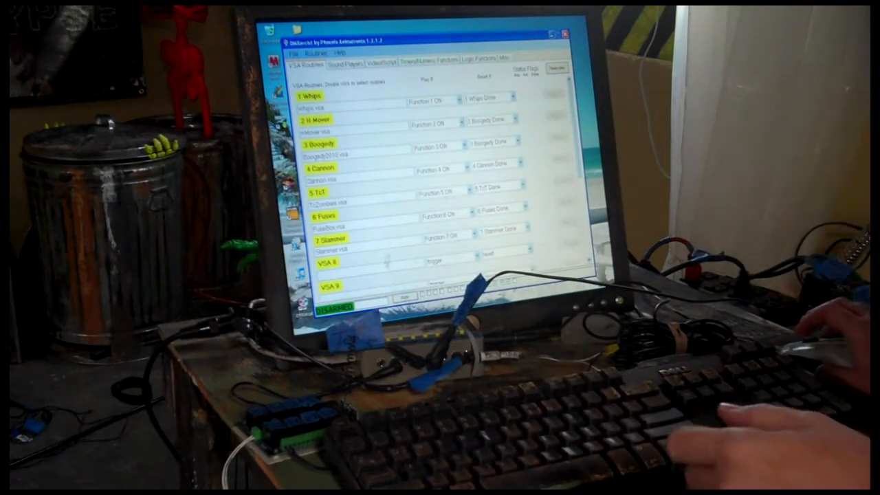
# Step: Show the Timers/Numeric Functions list with Burgundy and Fuses timers
pyautogui.click(426, 58)
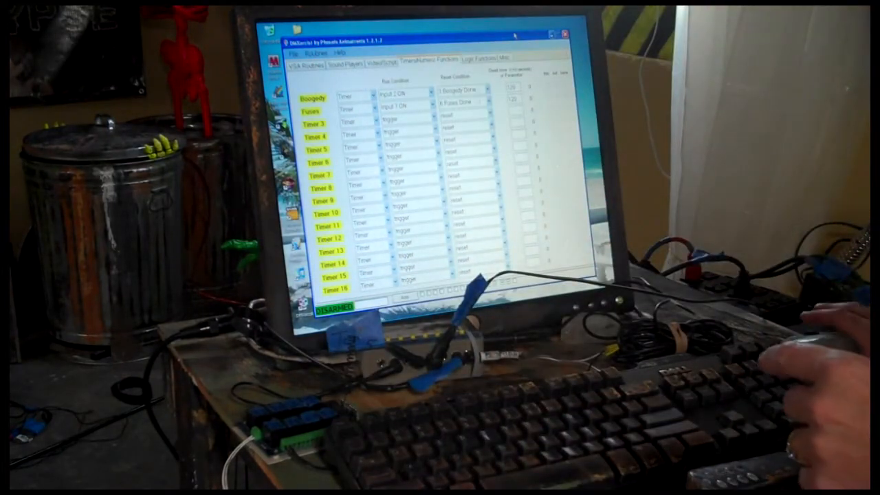
# Step: Arm the routines and timers and acknowledge the interface-detected notice
pyautogui.click(404, 298)
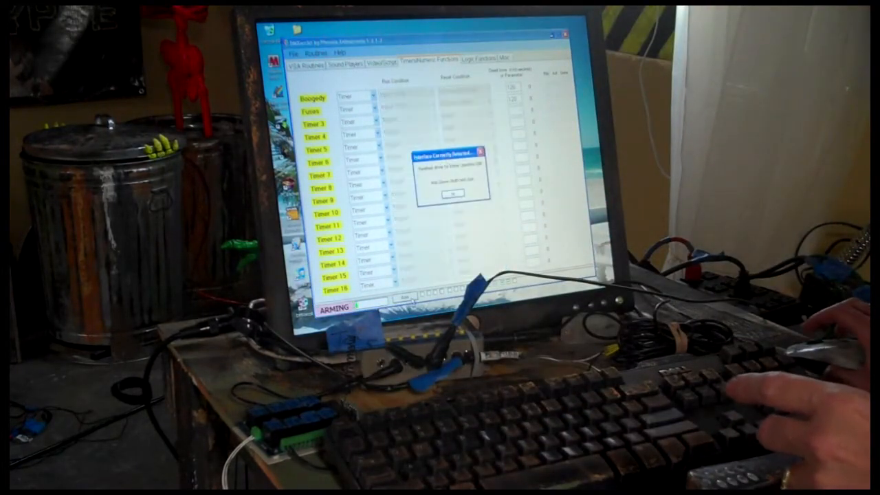
pyautogui.click(452, 193)
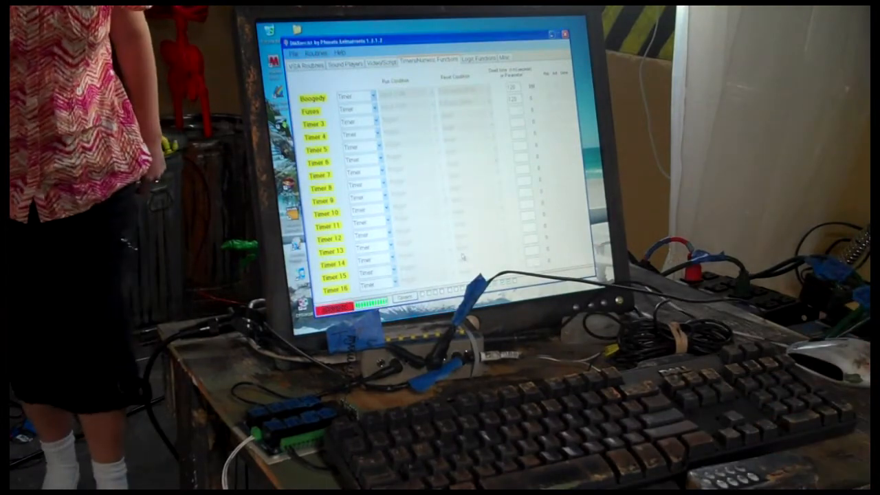